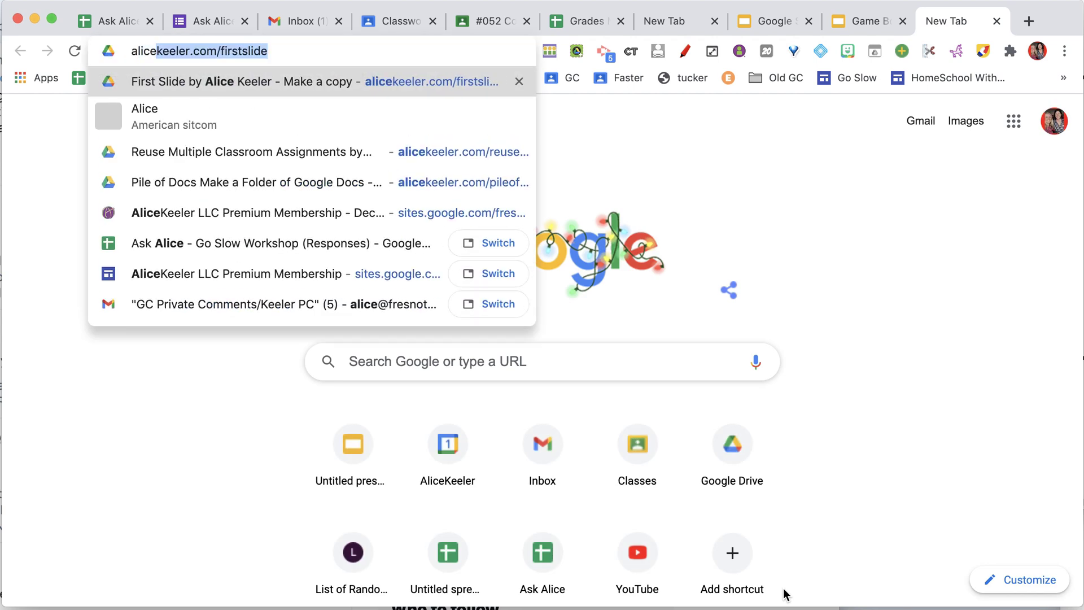
Navigate to the Reuse Multiple Classroom Assignments copy page from alicekeeler.com.
key(Backspace)
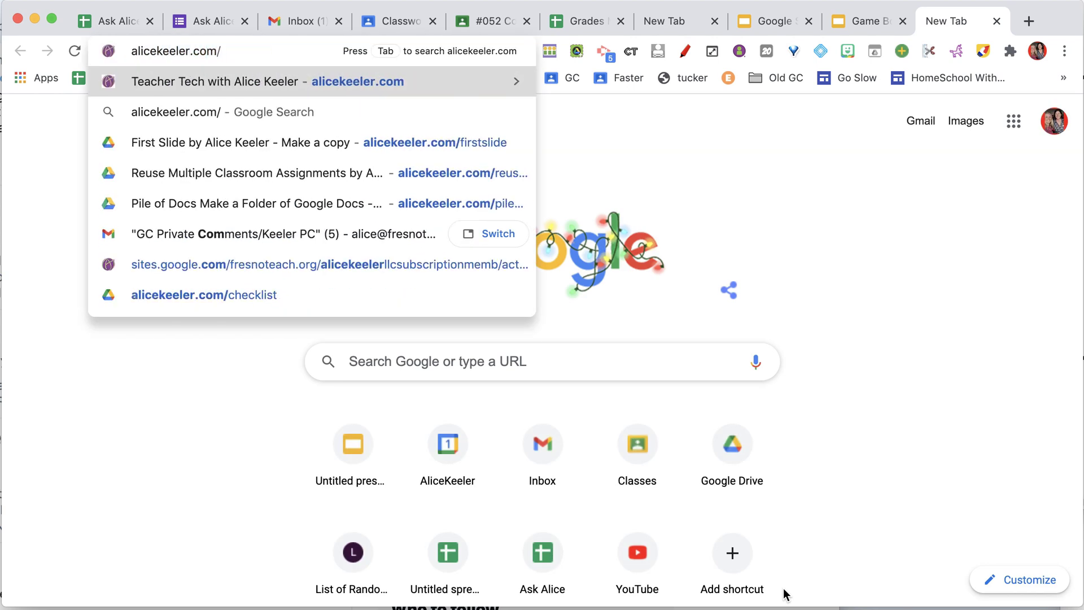
click(276, 173)
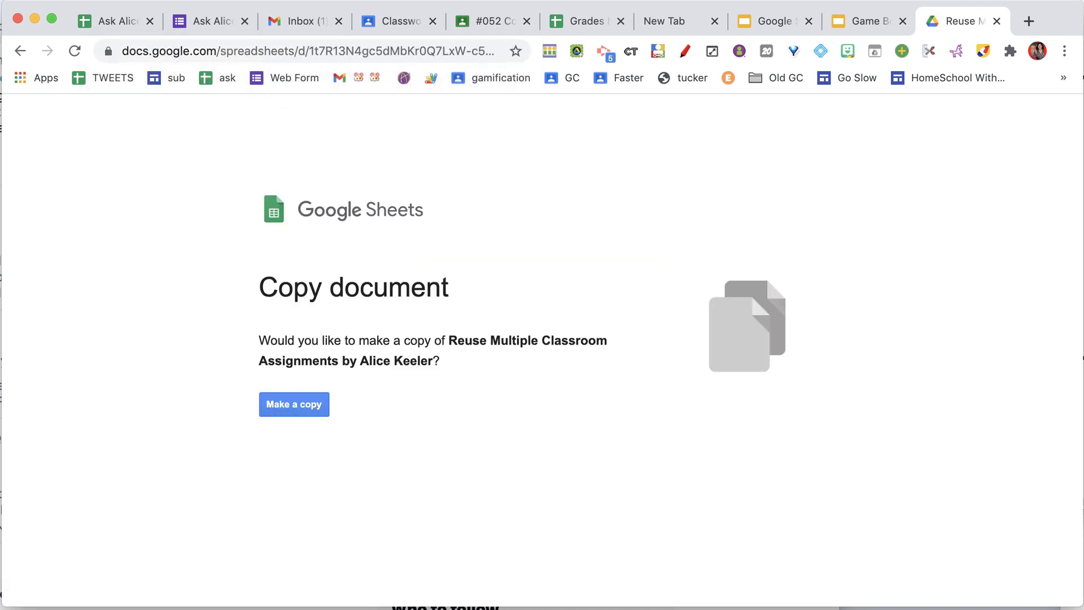
Make a personal copy of the Reuse Multiple Classroom Assignments spreadsheet.
click(294, 404)
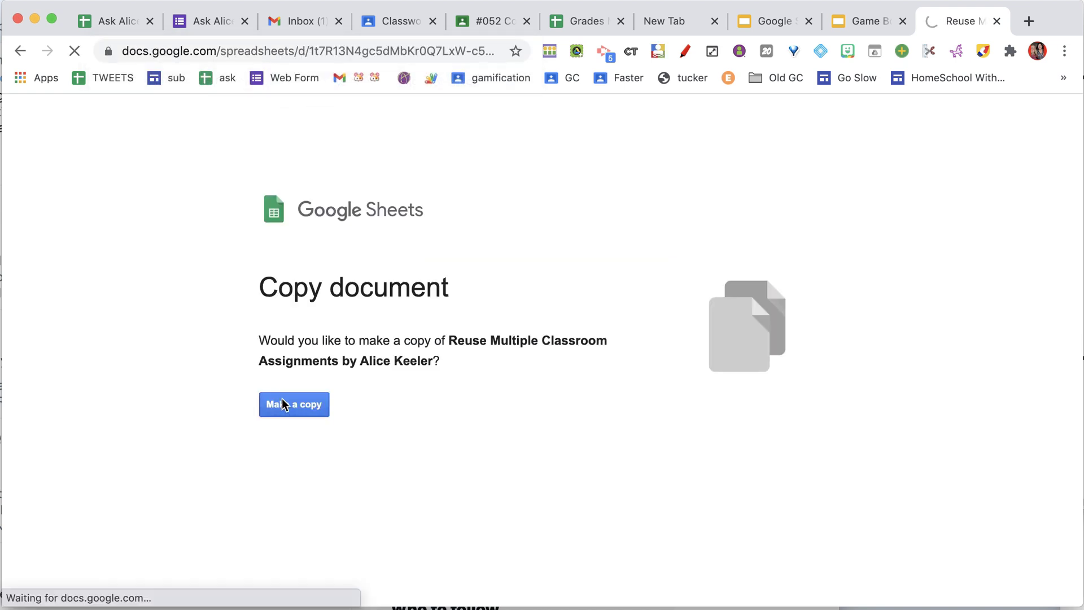
click(293, 404)
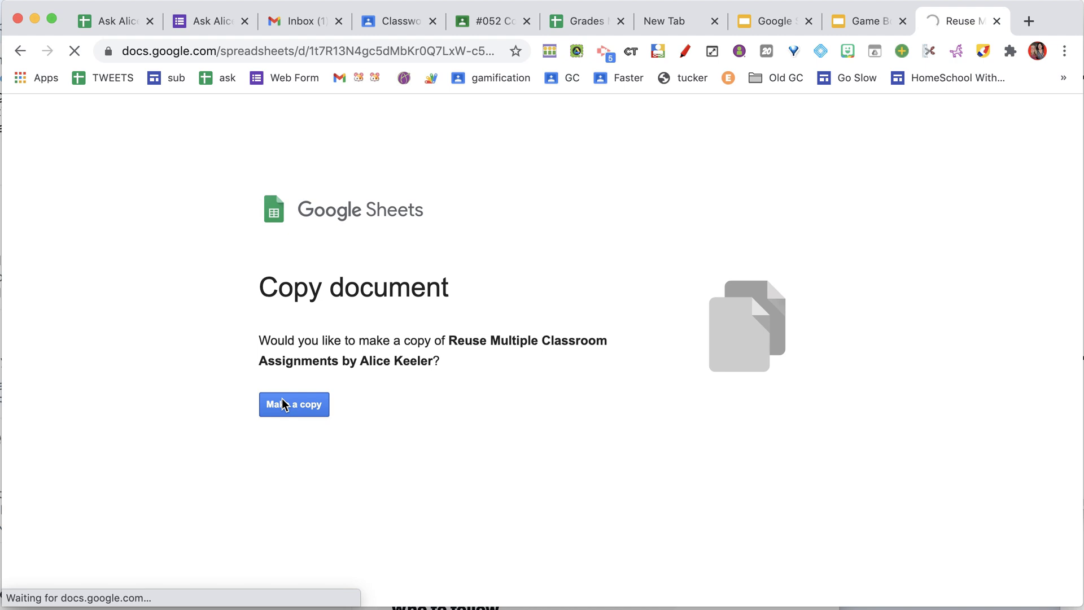
click(294, 405)
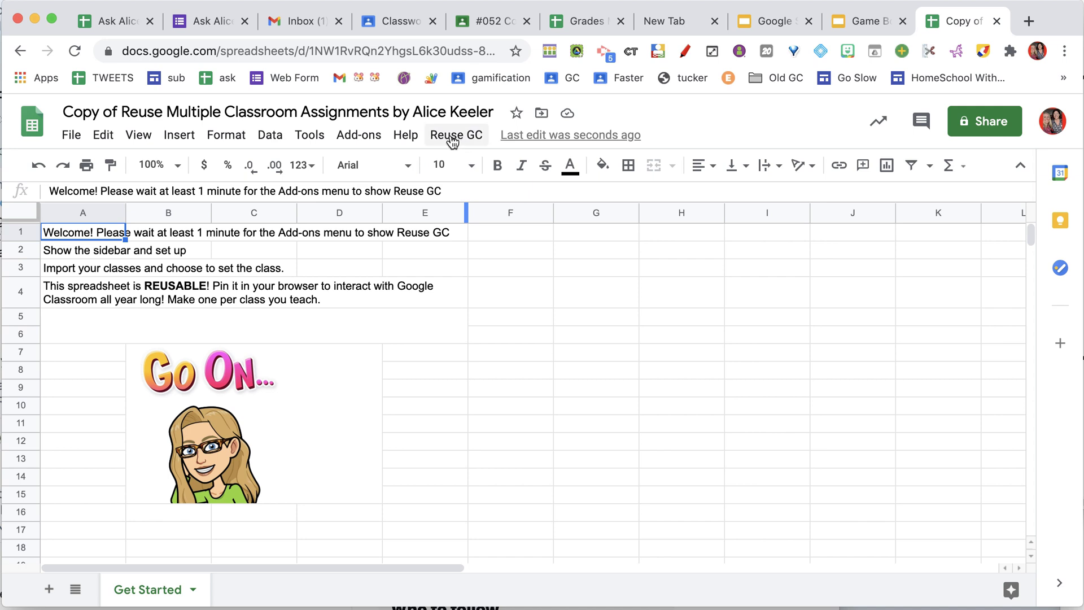
Show the Reuse GC sidebar via Add-ons and authorize the add-on with Continue and Allow.
click(455, 134)
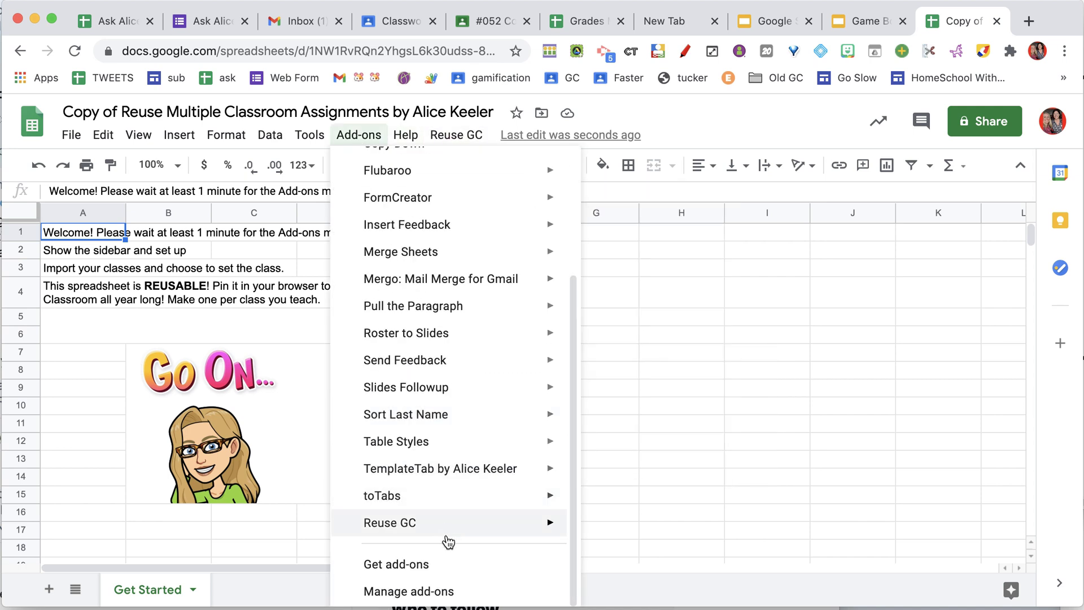
mouse_move(389, 522)
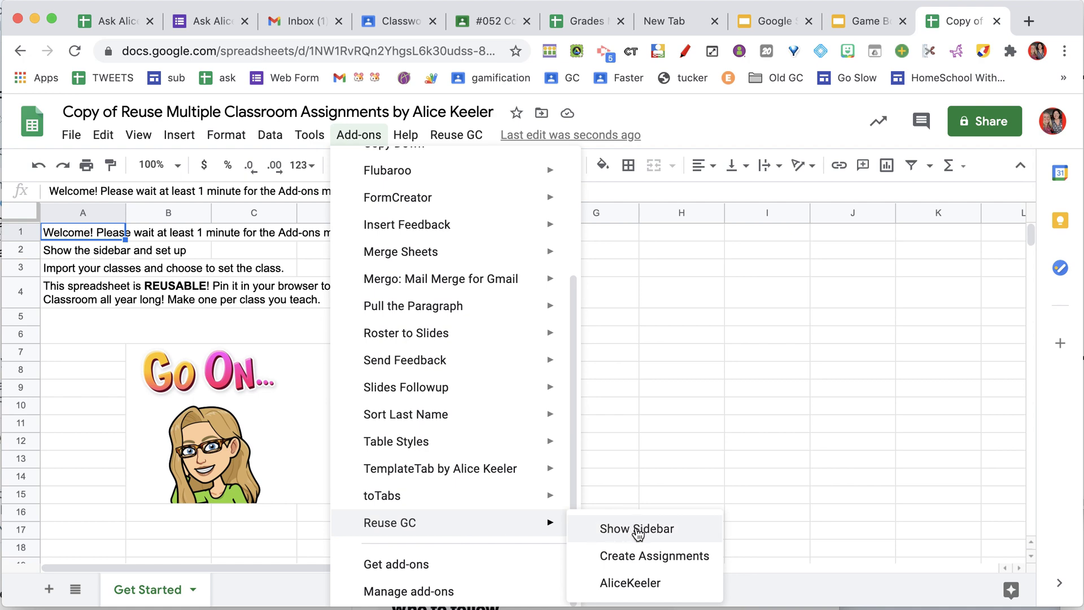
click(635, 528)
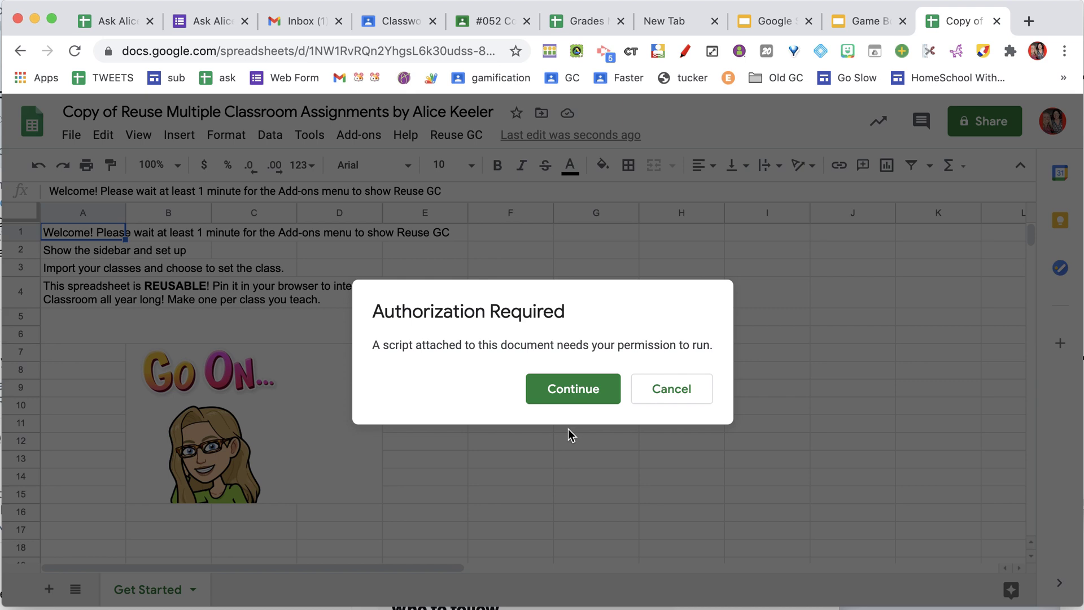
click(573, 388)
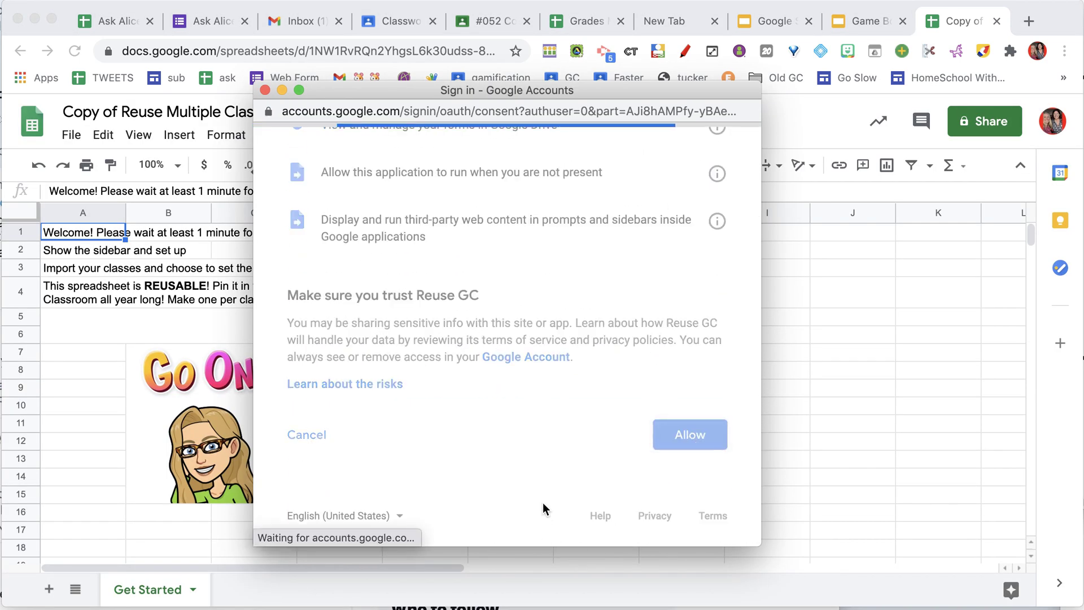
click(688, 434)
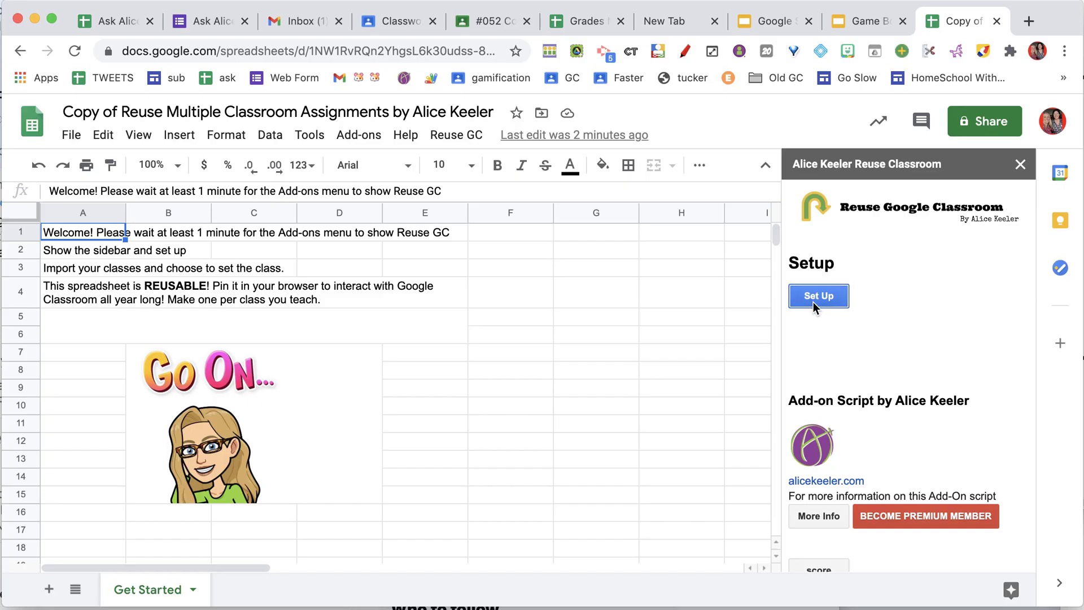
Run Set Up, dismiss the instruction popup, and set Assignment Repository as the class.
click(817, 295)
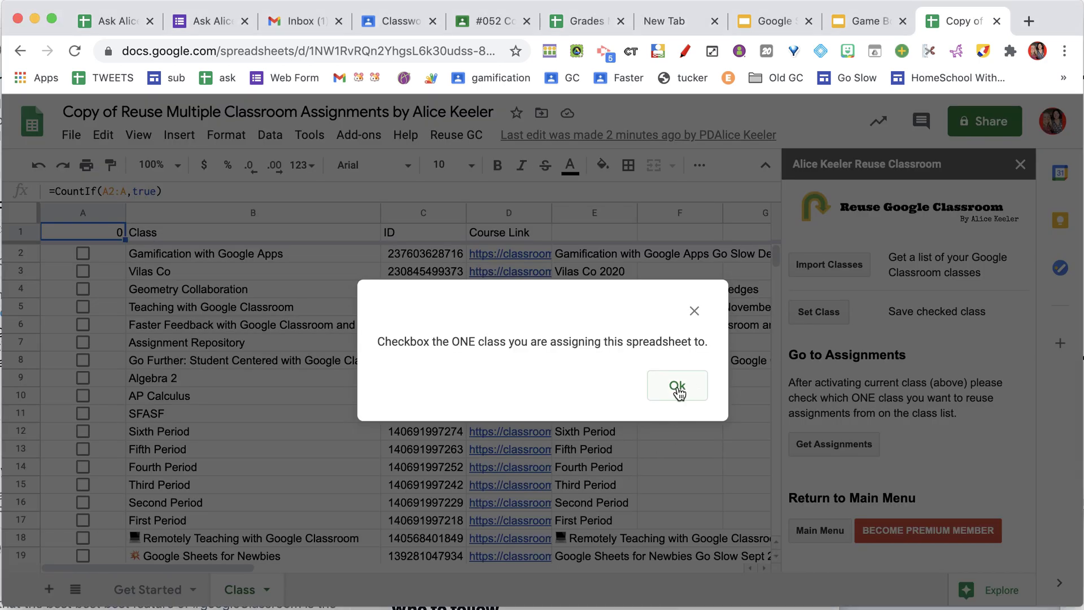
click(676, 386)
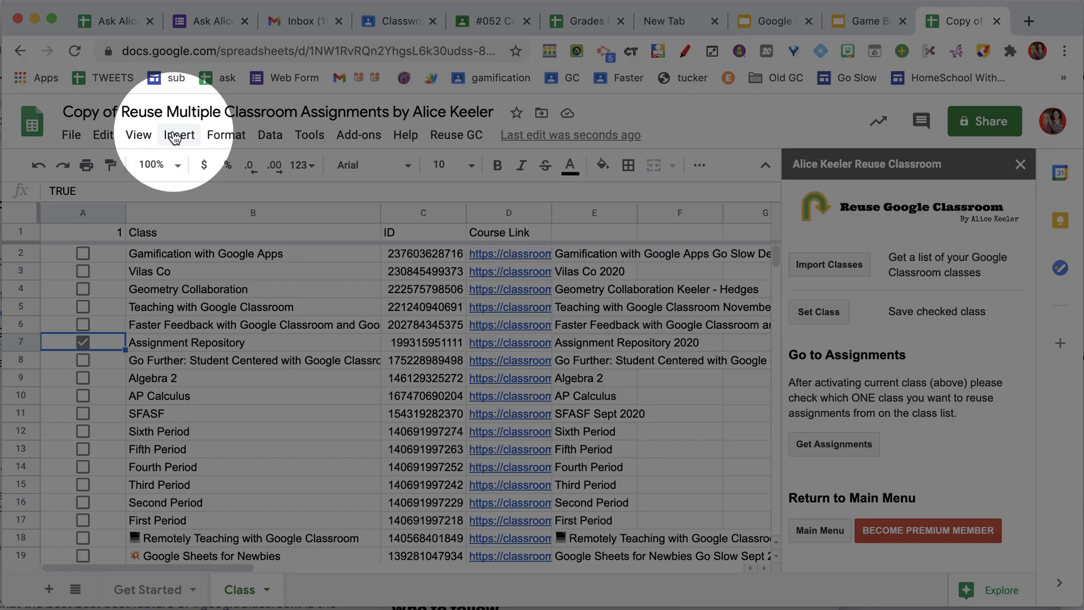
click(832, 444)
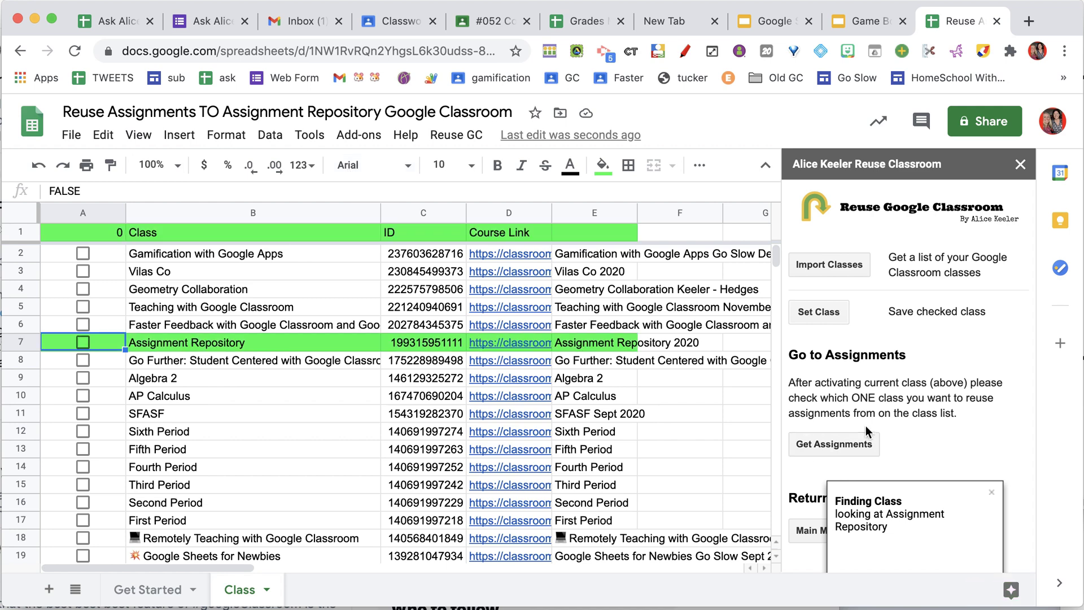
Load the assignment options with Get Assignments and start a Collaborative Slides assignment.
click(834, 443)
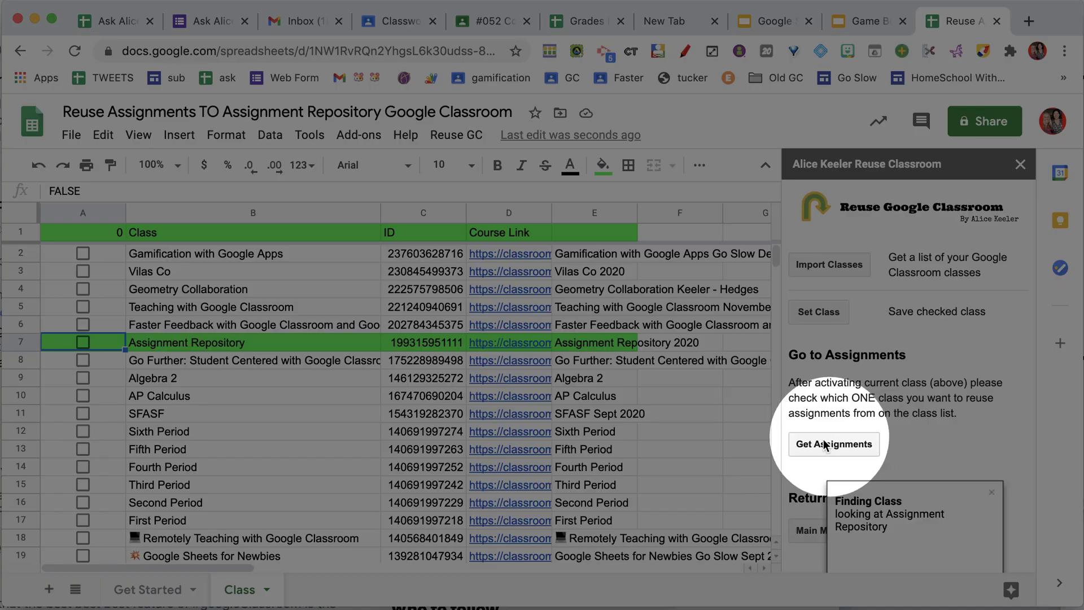
click(834, 444)
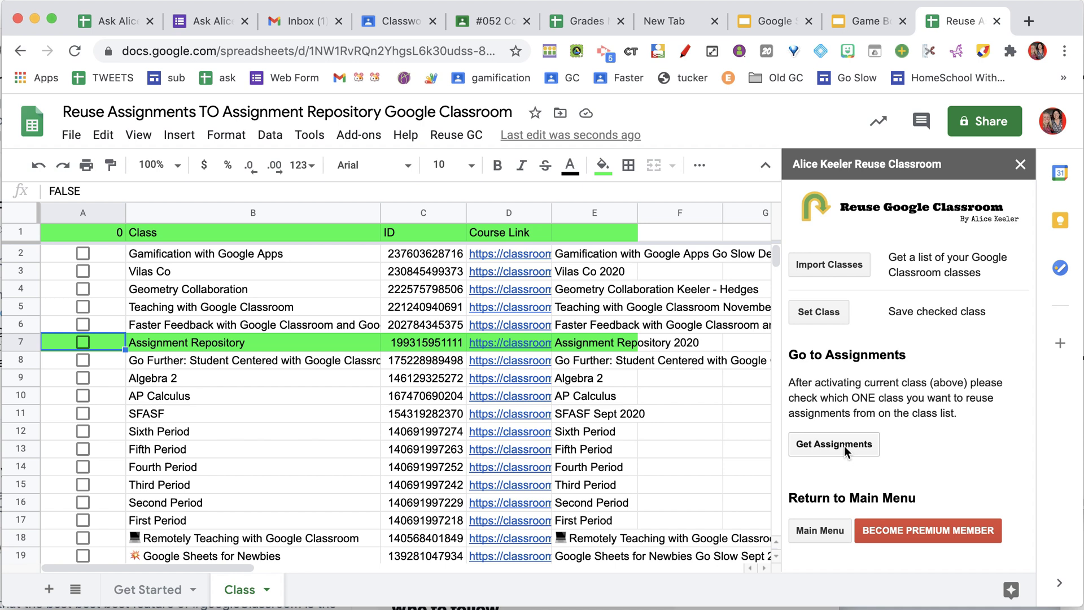
click(833, 443)
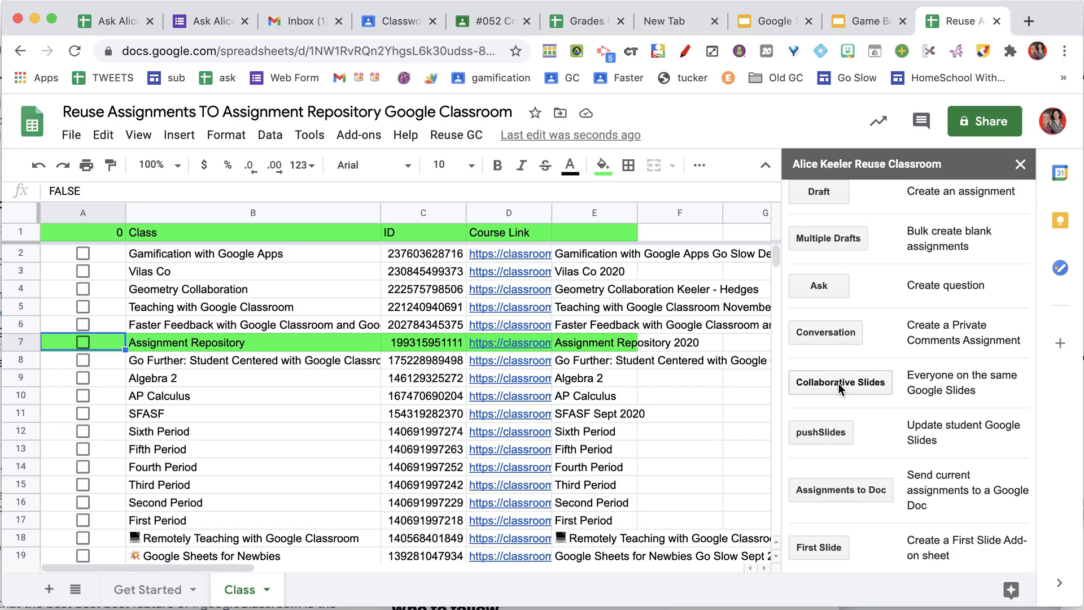
click(840, 383)
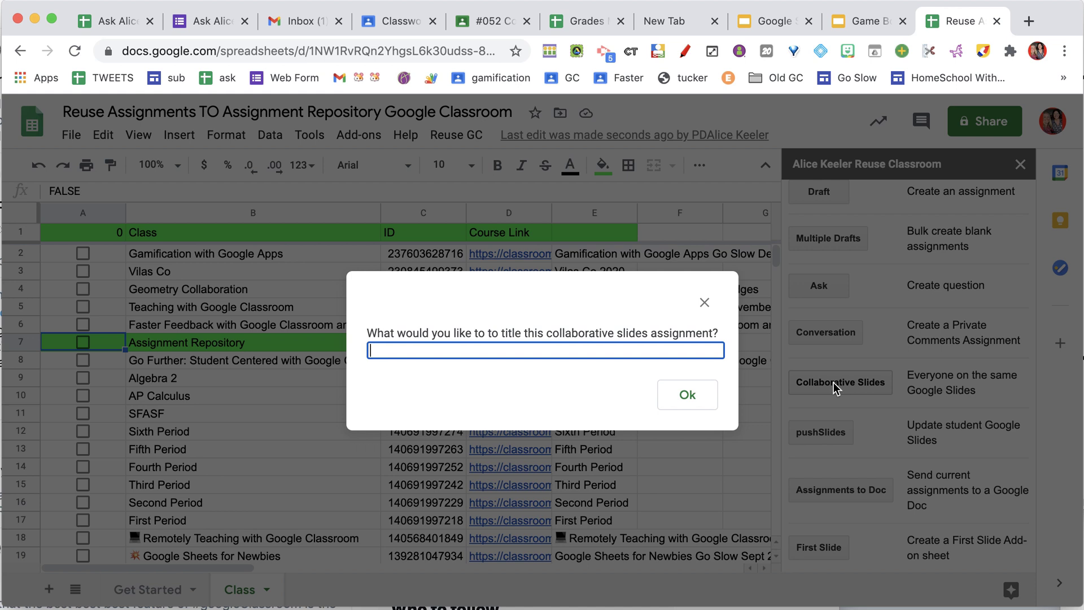
Title the collaborative slides assignment "#205 Let's Collabora" and confirm with Ok.
text(#)
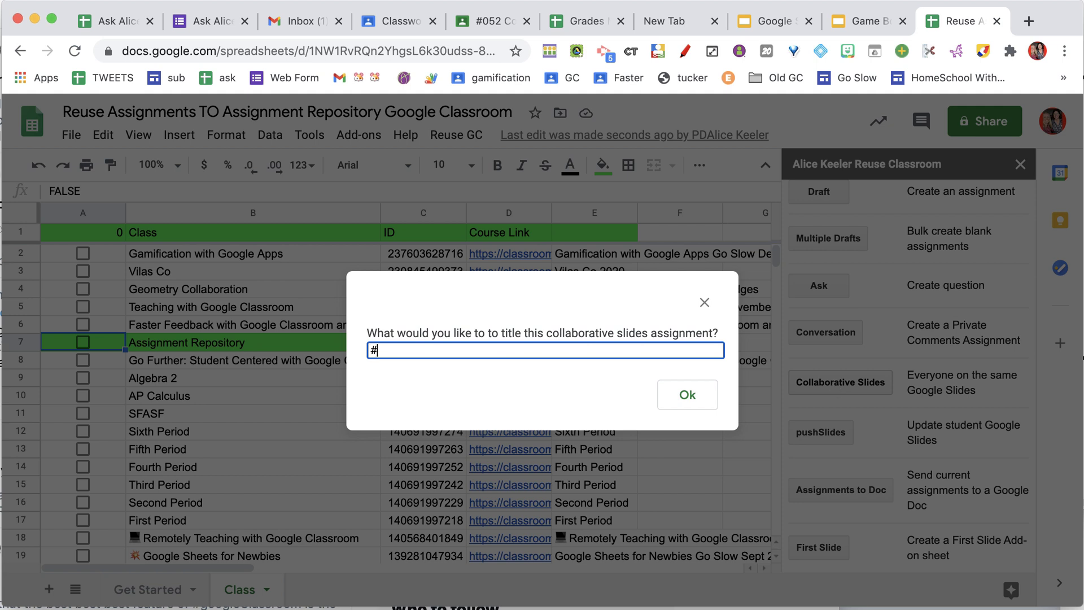
text(205)
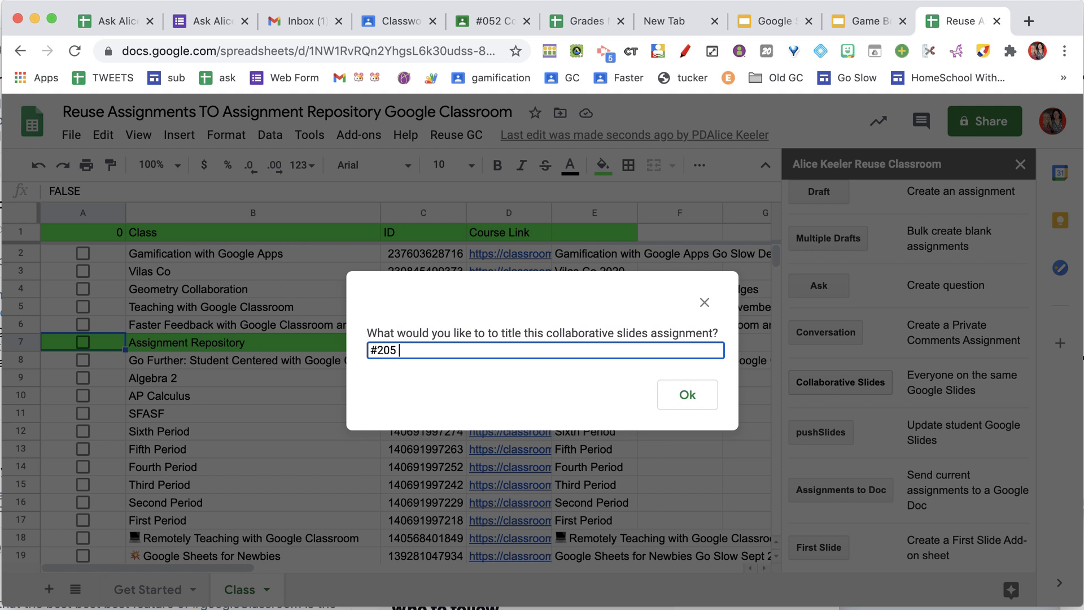
text(Let's Collabora)
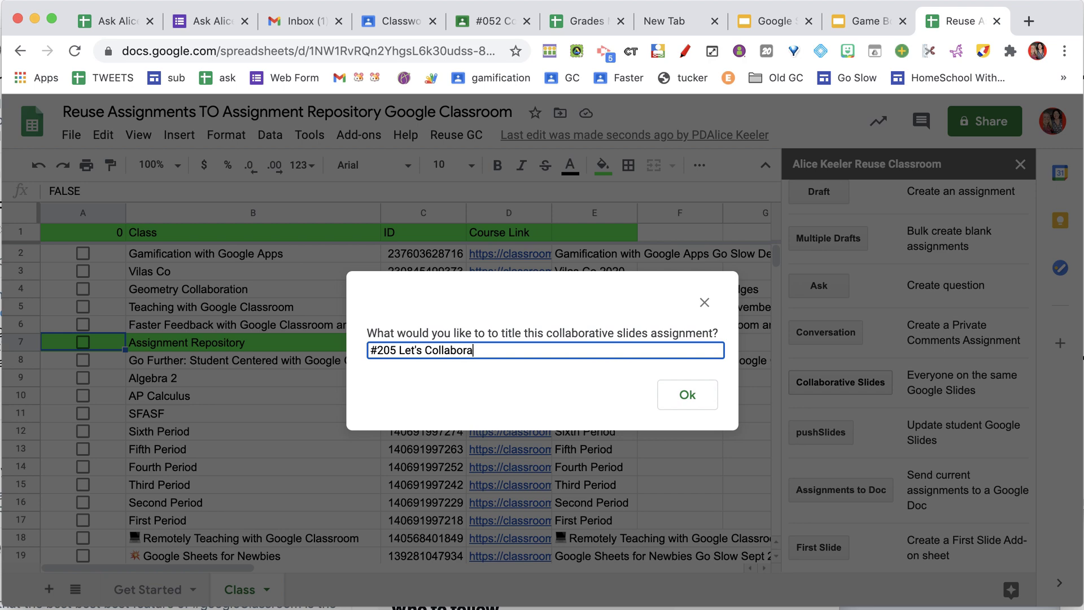
click(686, 394)
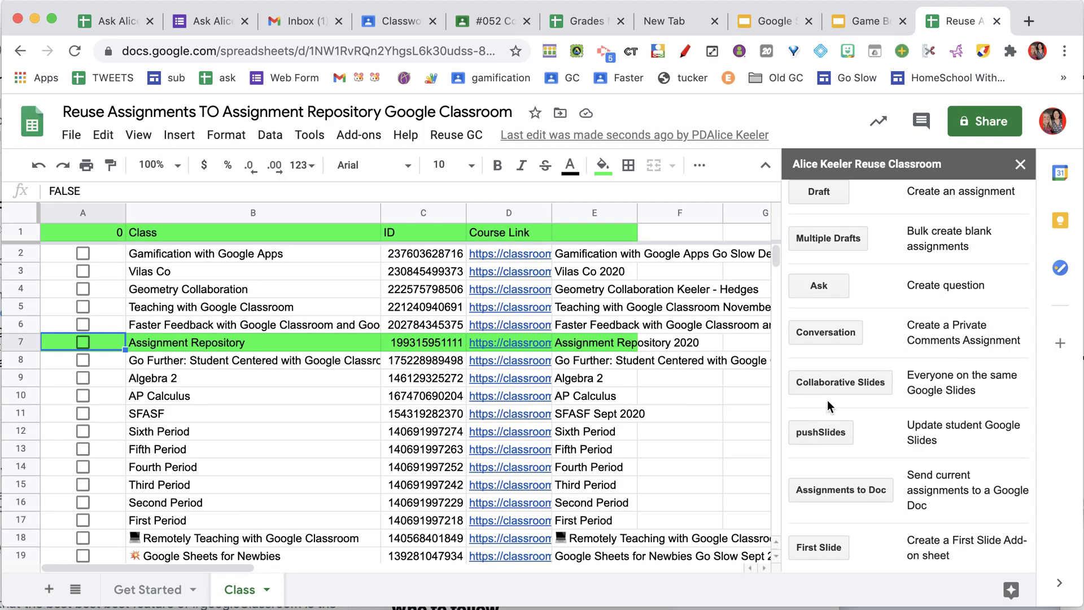
Use SHOW ROSTER to create a roster sheet of the class's three students.
scroll(down, 3)
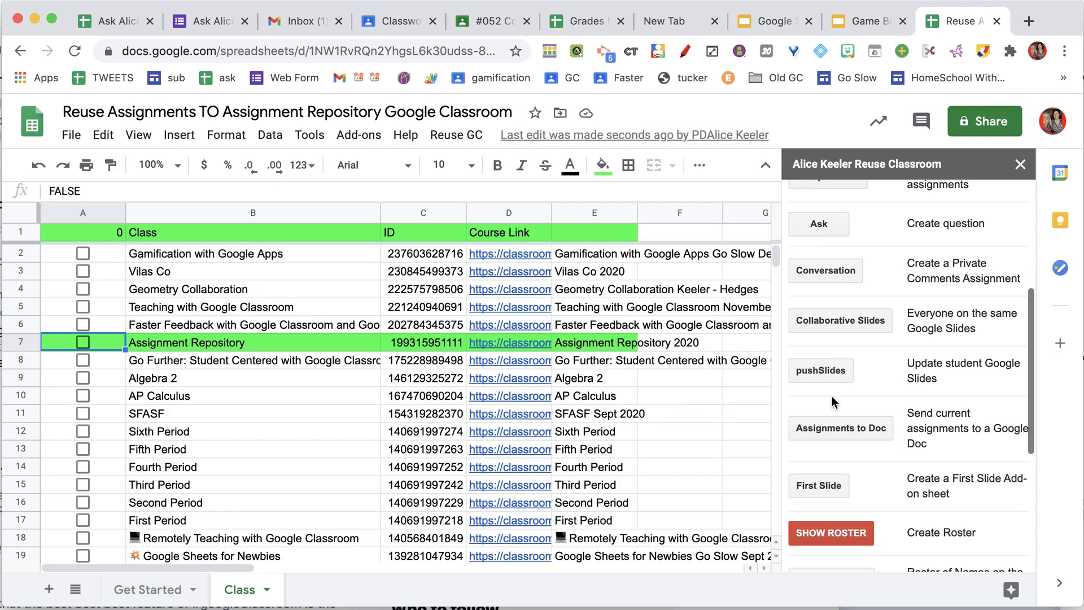
scroll(down, 3)
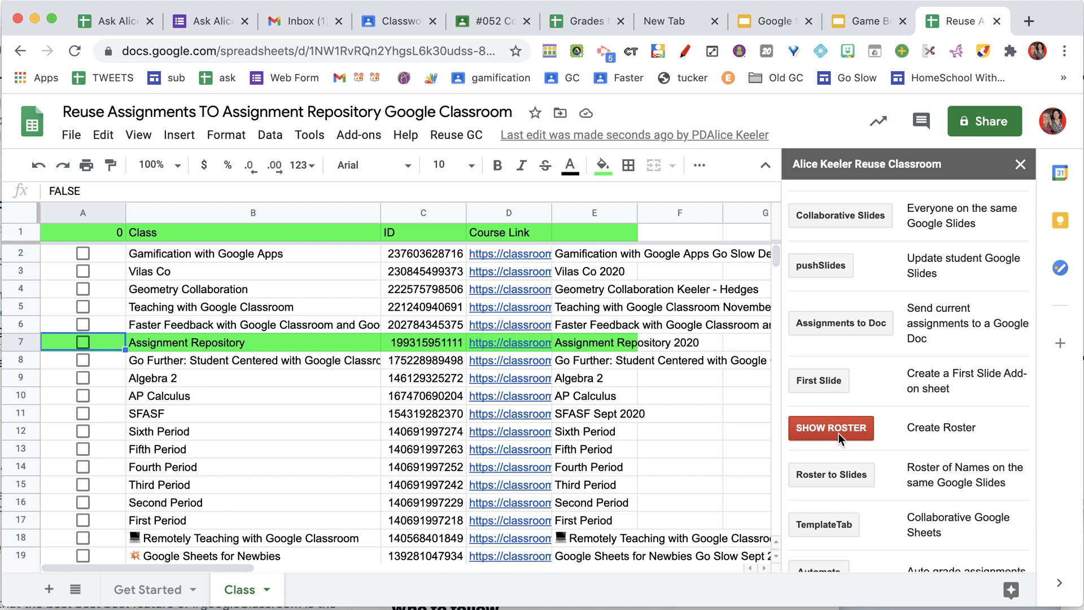
click(830, 428)
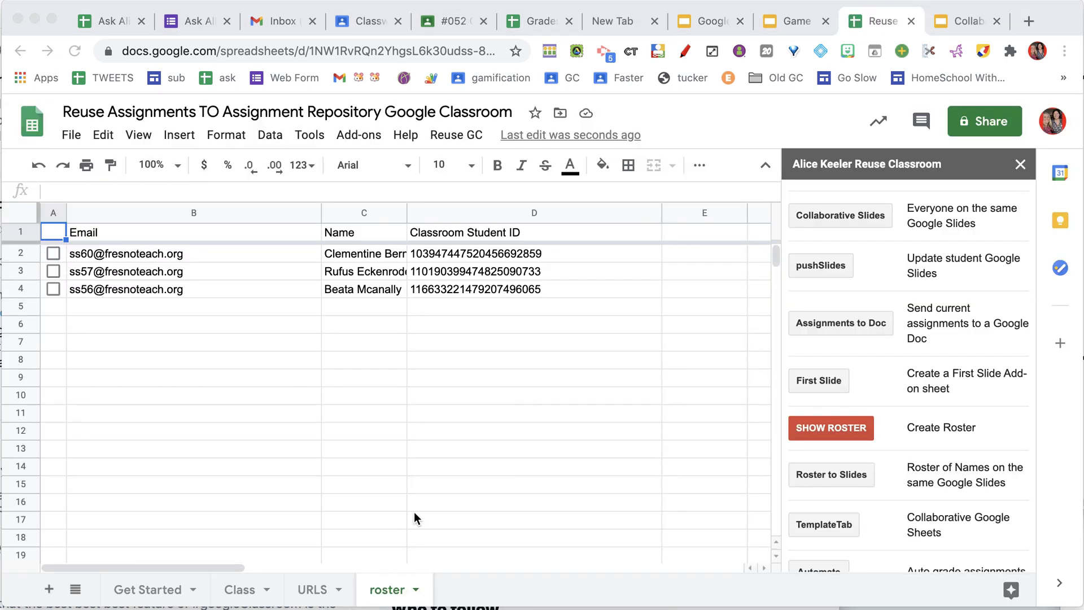
mouse_move(411, 493)
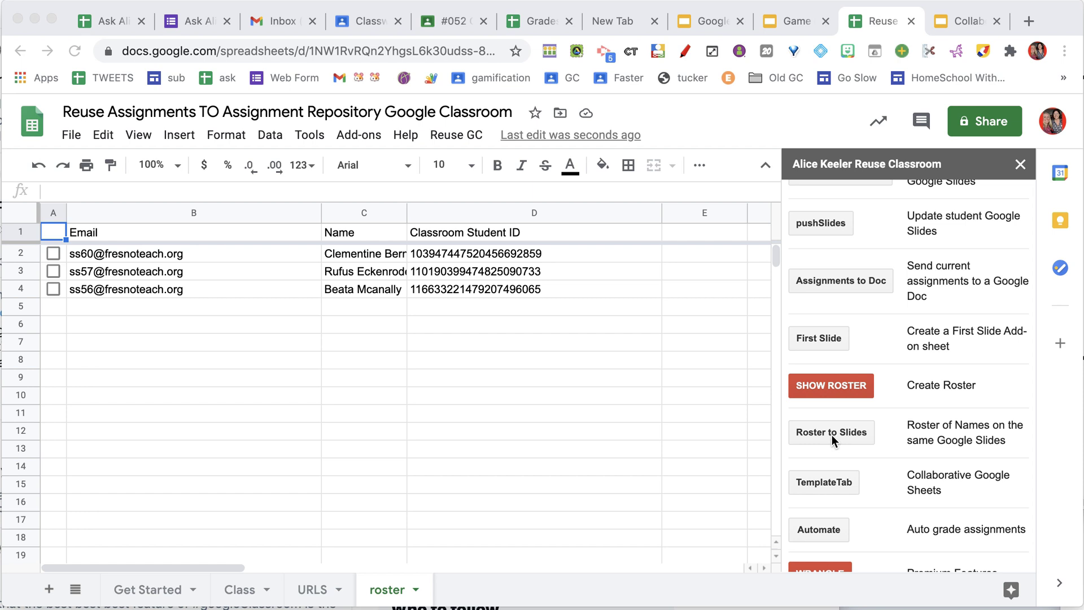
mouse_move(100, 289)
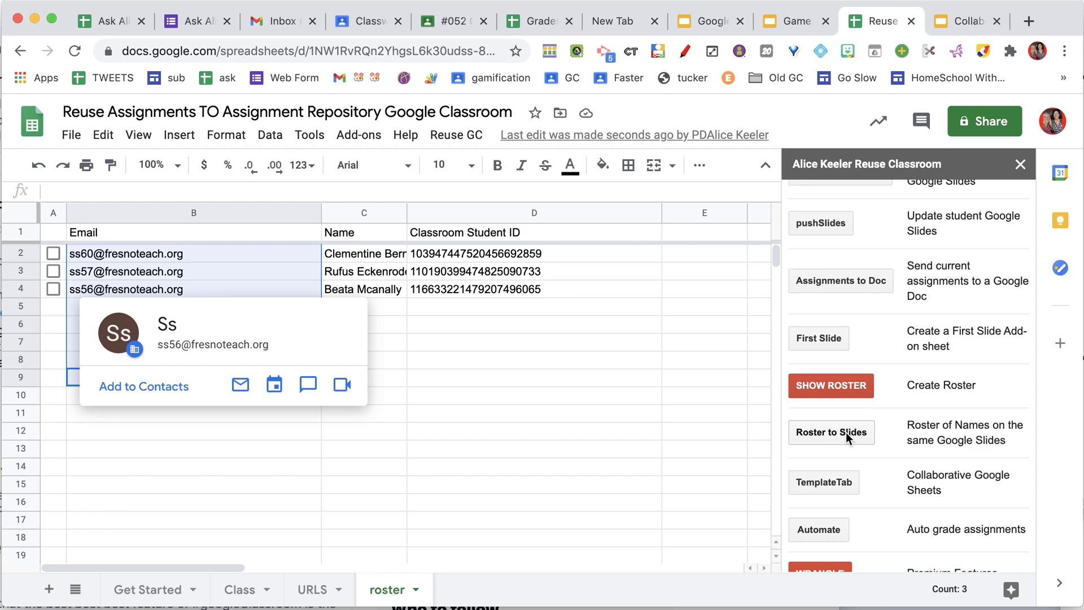
Generate the Roster to Slides deck titled with #210, one name slide per student.
click(831, 431)
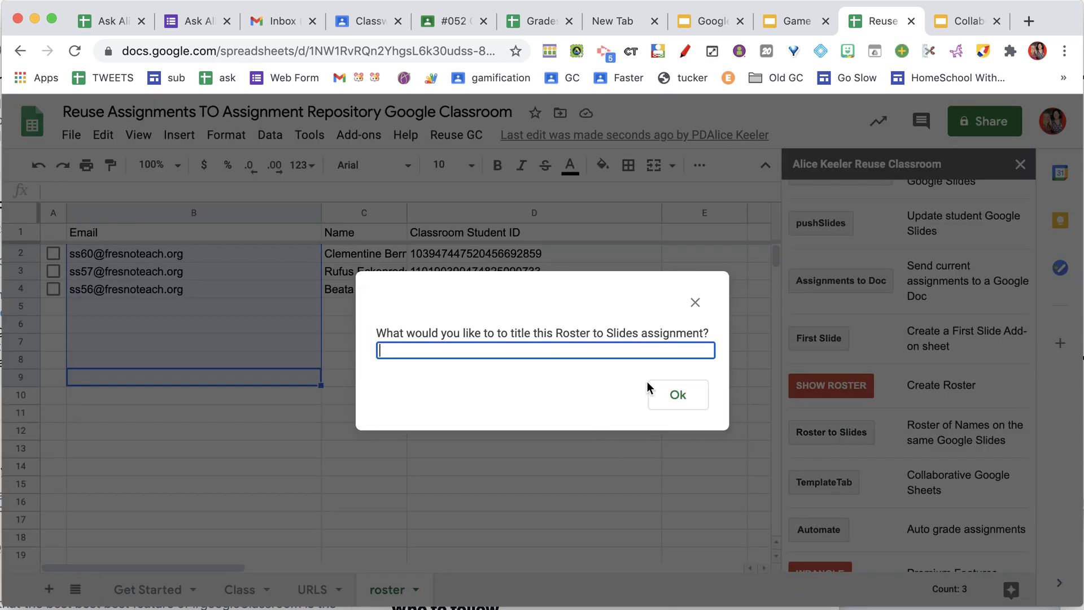
text(#210 Le'ts col)
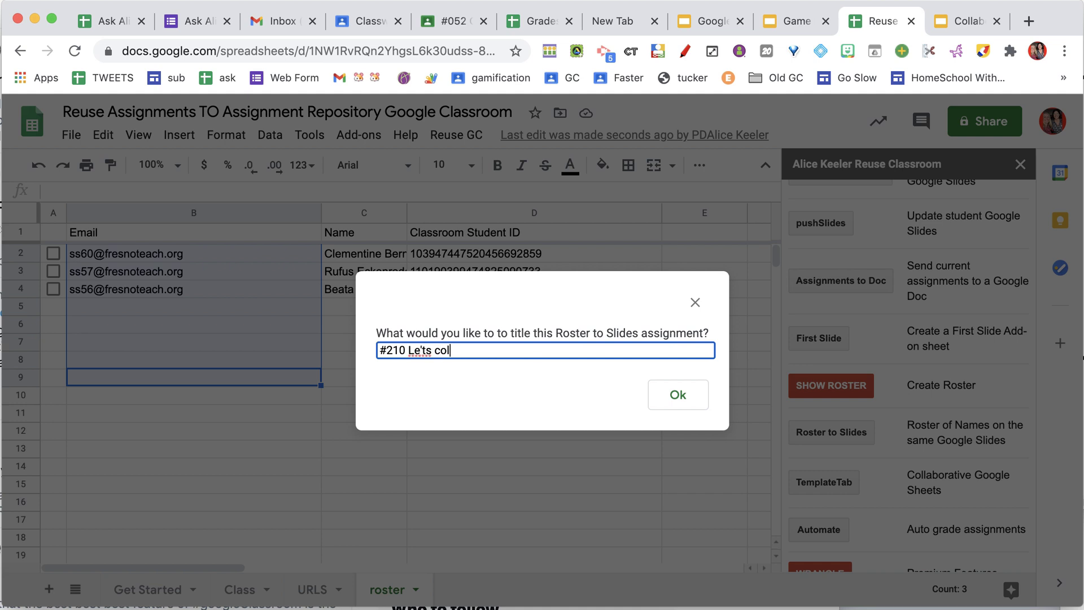
click(677, 394)
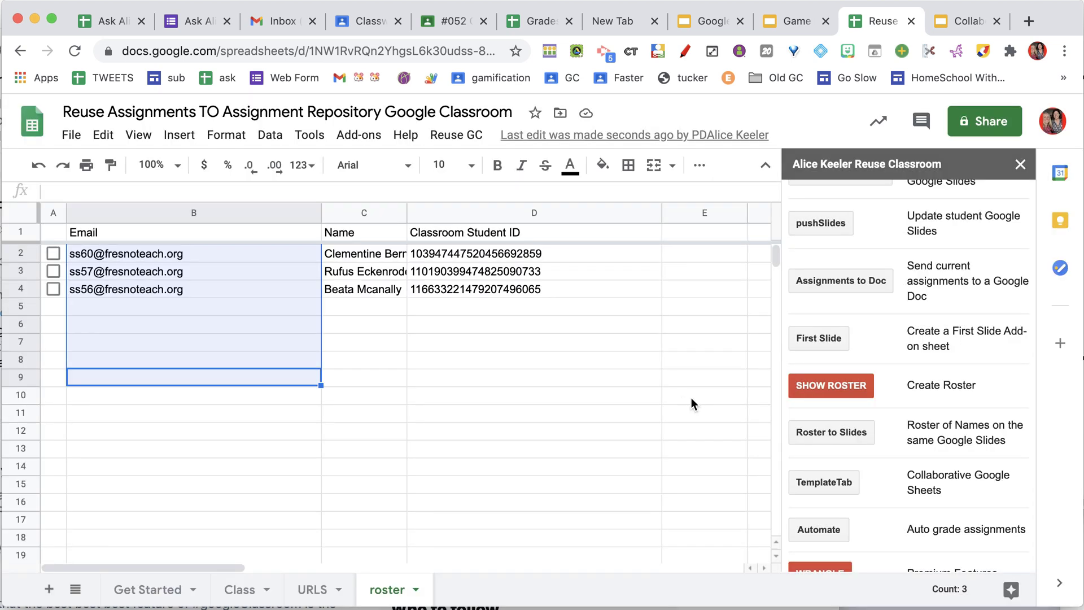
mouse_move(615, 421)
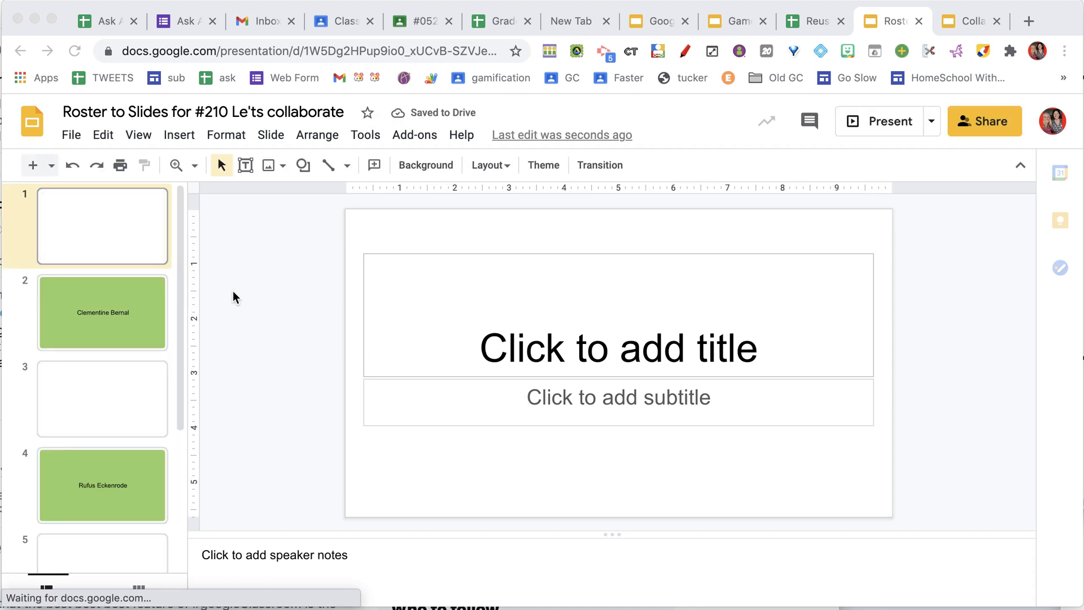
Review the first and second students' name slides in the new presentation.
click(103, 312)
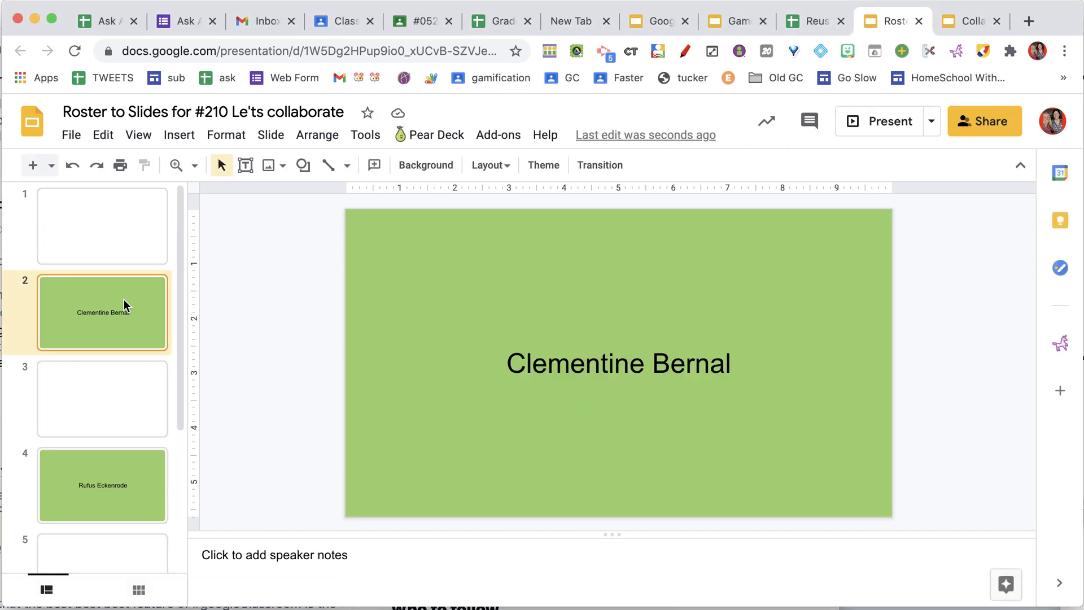
click(103, 486)
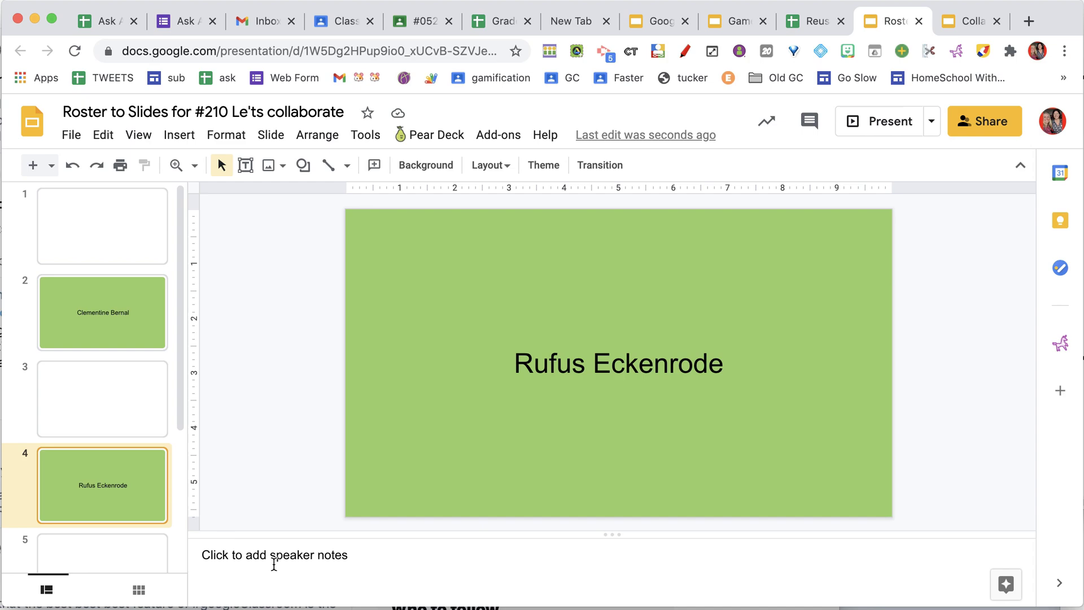